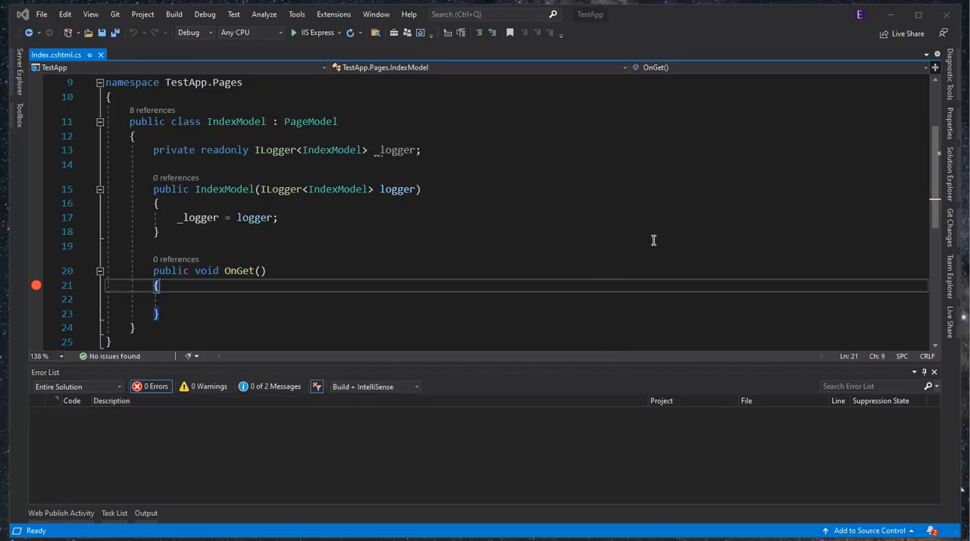
{"action": "mouse_move", "coordinate": [397, 152]}
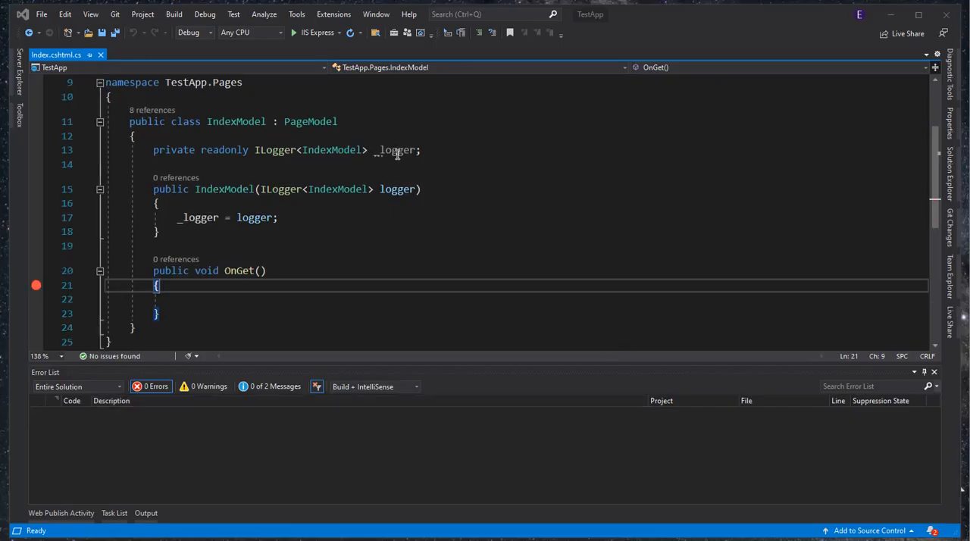
- Scroll down through the IndexModel code in Index.cshtml.cs
{"action": "scroll", "scroll_direction": "down", "scroll_amount": 3}
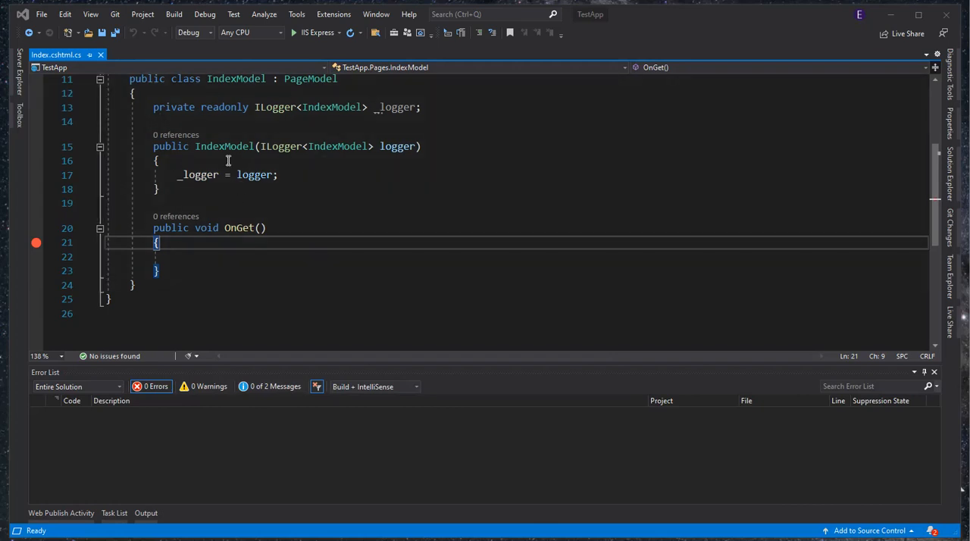
{"action": "mouse_move", "coordinate": [50, 54]}
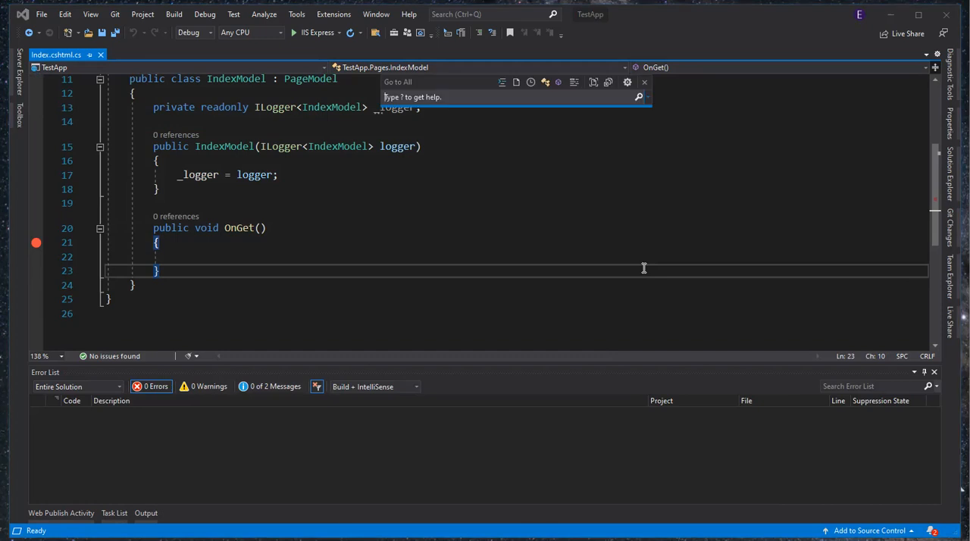
- Search 'index', pick the Index.cshtml.cs result, and dismiss the search
{"action": "type", "text": "index."}
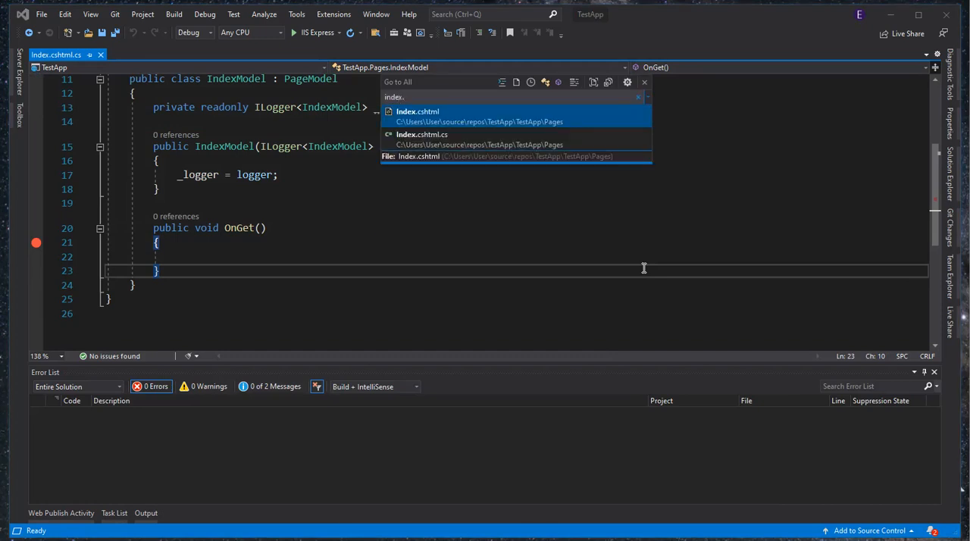
{"action": "left_click", "coordinate": [417, 111]}
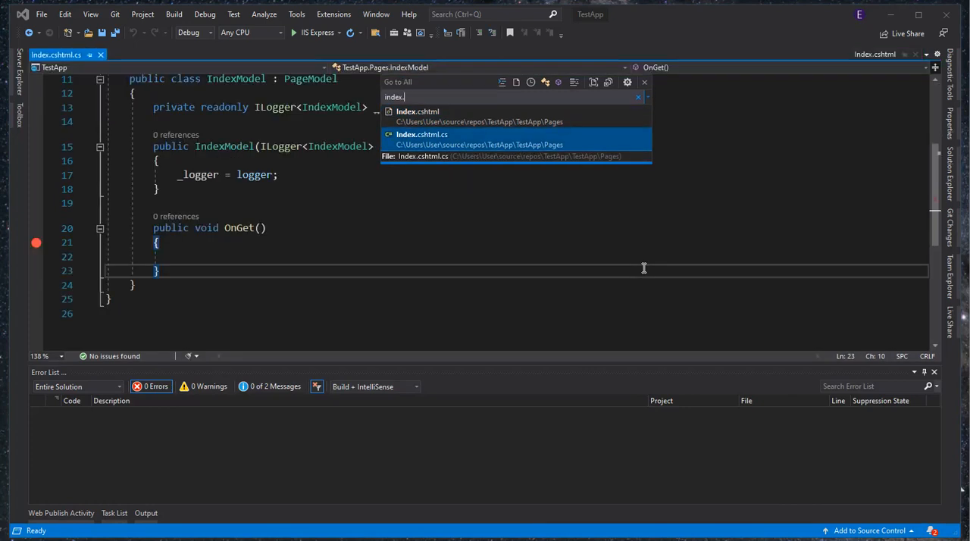
{"action": "key", "text": "Escape"}
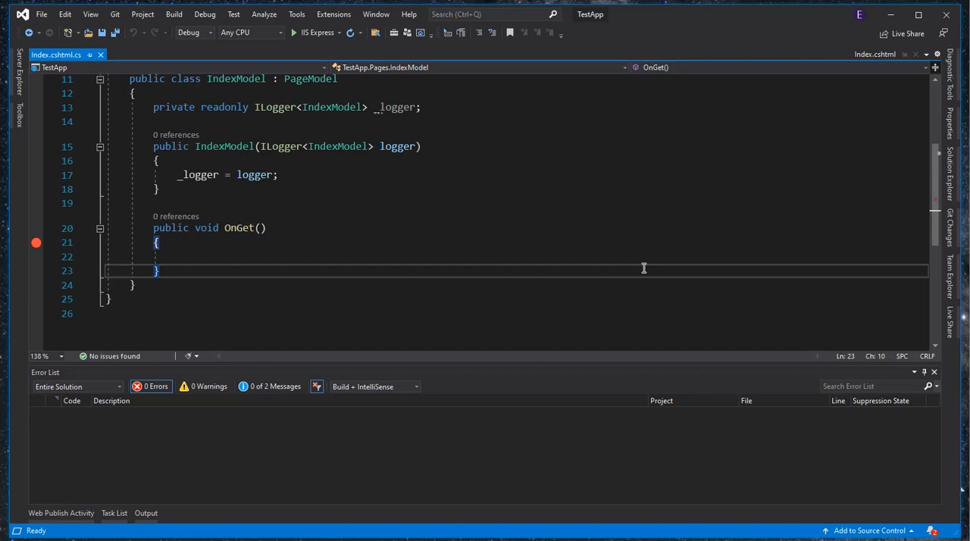
{"action": "mouse_move", "coordinate": [35, 244]}
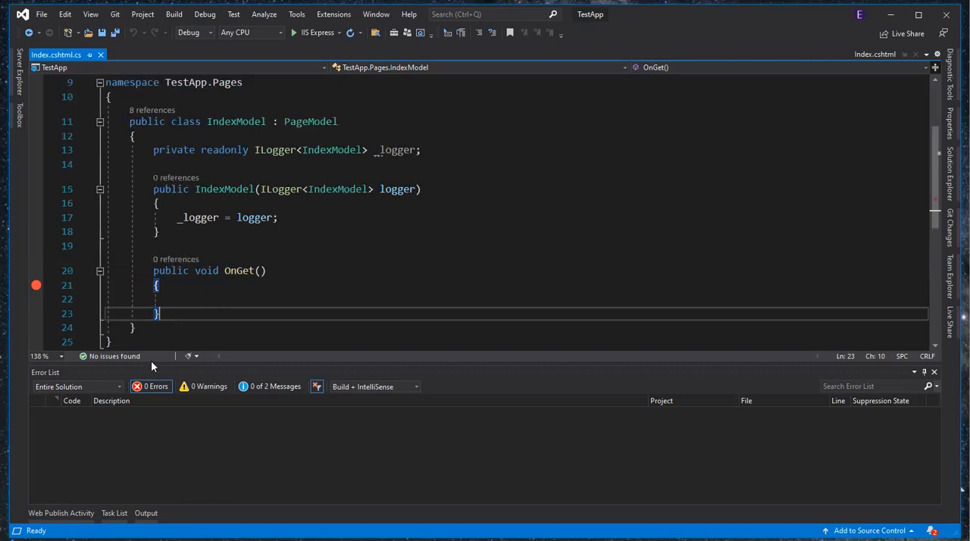
{"action": "mouse_move", "coordinate": [292, 32]}
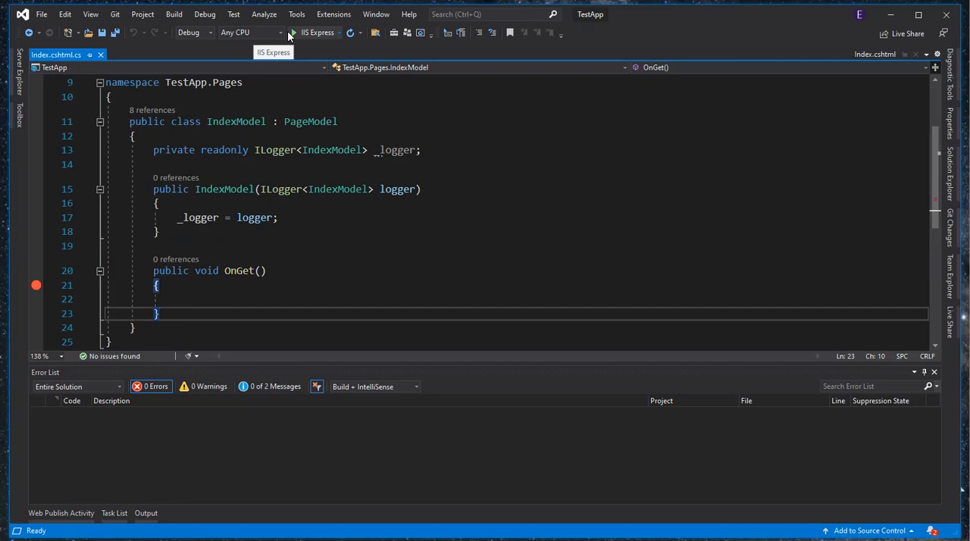
{"action": "mouse_move", "coordinate": [288, 32]}
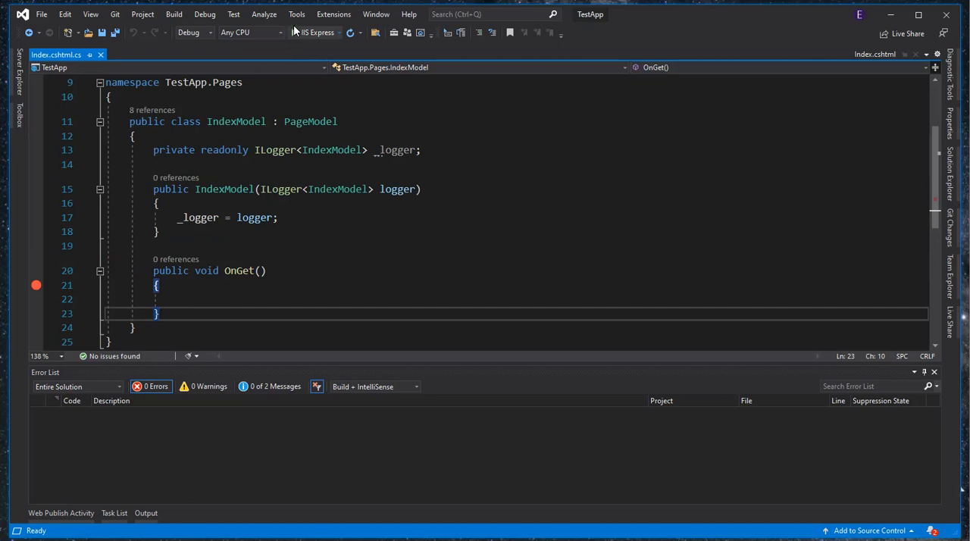
- Start TestApp on IIS Express and wait for the line 21 OnGet breakpoint
{"action": "left_click", "coordinate": [293, 32]}
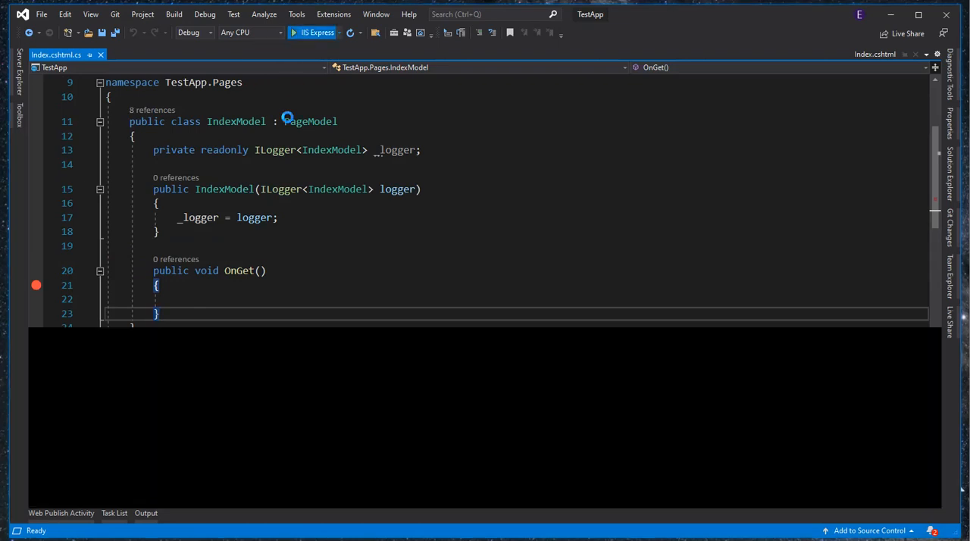
{"action": "left_click", "coordinate": [313, 32]}
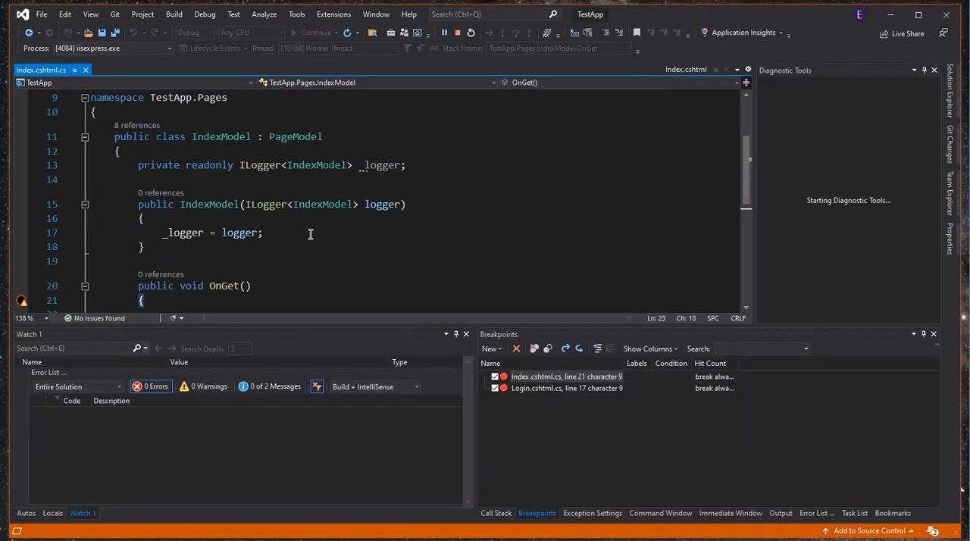
{"action": "left_click", "coordinate": [314, 32]}
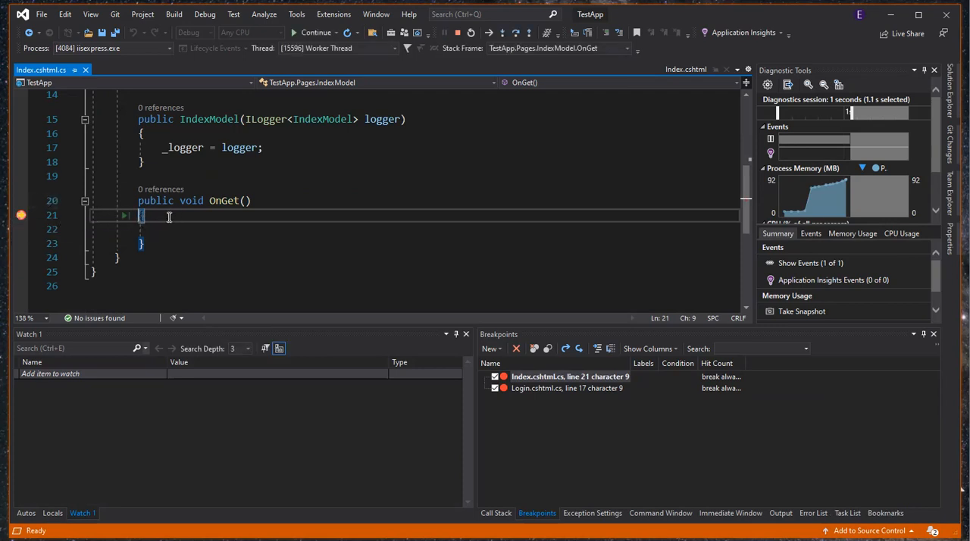
{"action": "mouse_move", "coordinate": [160, 220]}
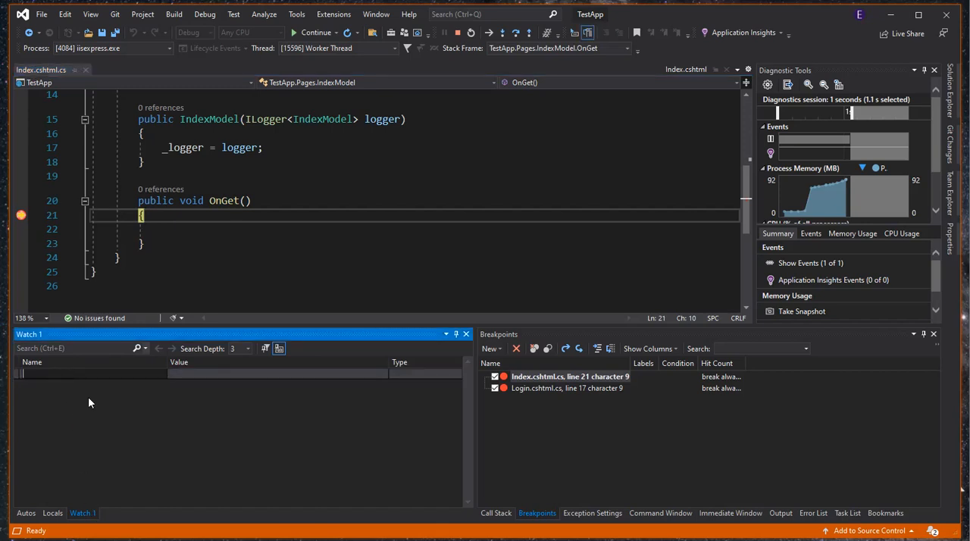
- Enter 'base.User.' in Watch 1 to see its ClaimsPrincipal value and members
{"action": "type", "text": "base.User"}
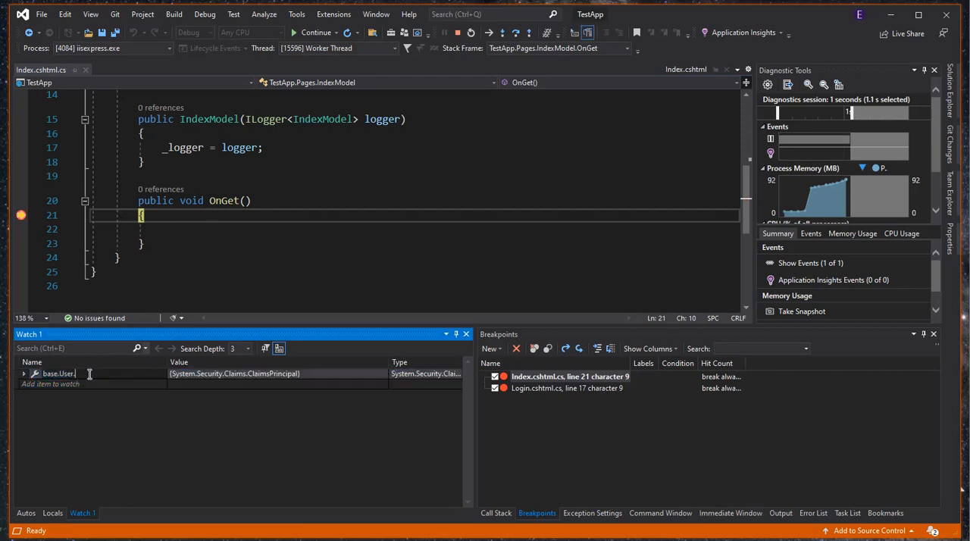
{"action": "type", "text": "."}
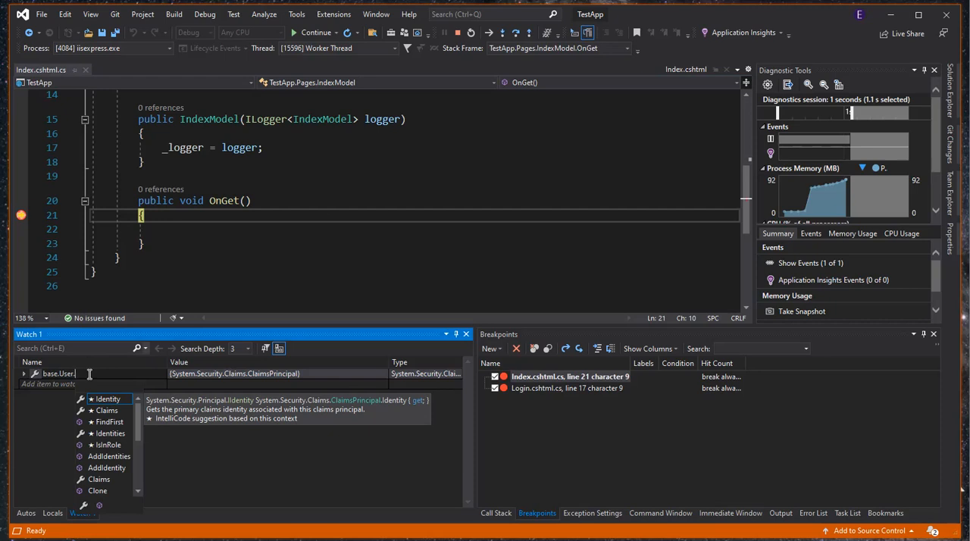
{"action": "mouse_move", "coordinate": [108, 399]}
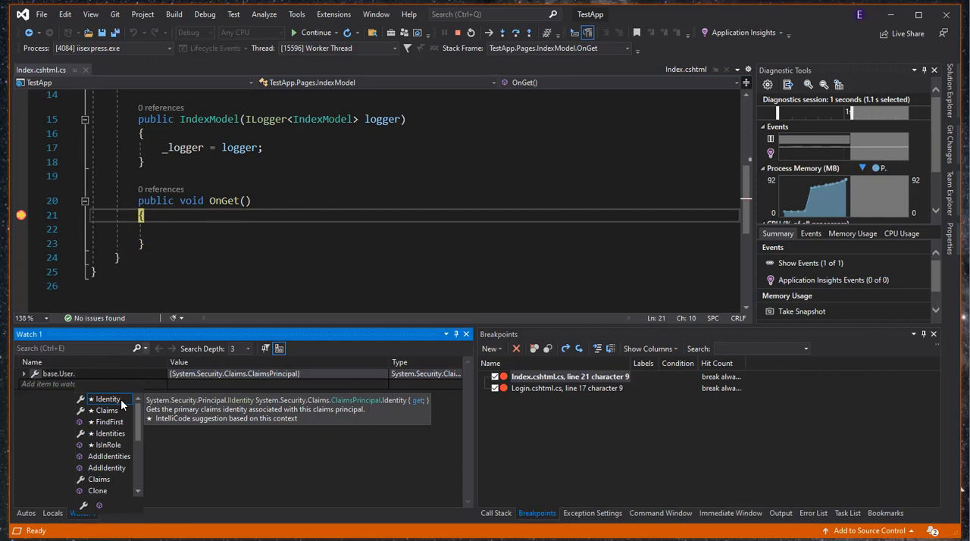
{"action": "mouse_move", "coordinate": [118, 407]}
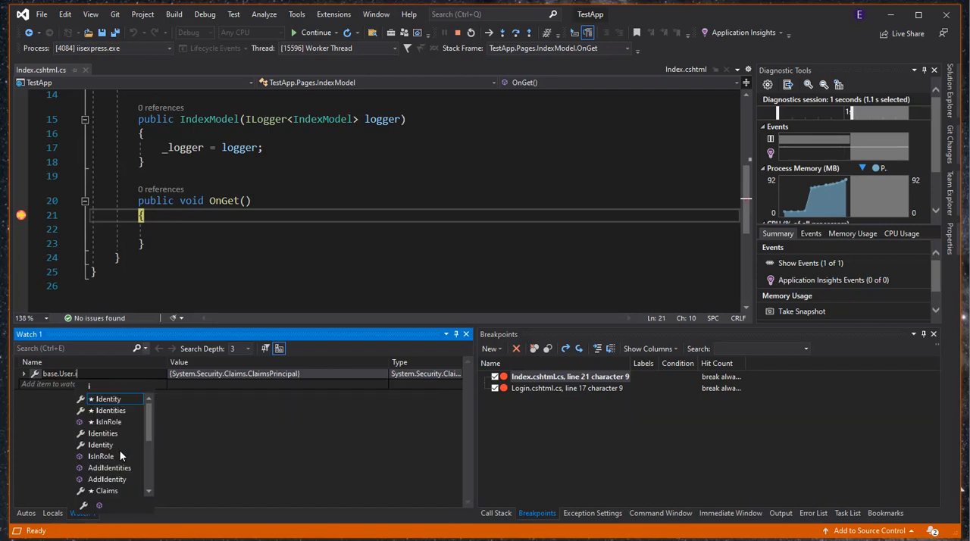
- Type 'is' after base.User. to filter suggestions to IsInRole
{"action": "type", "text": "is"}
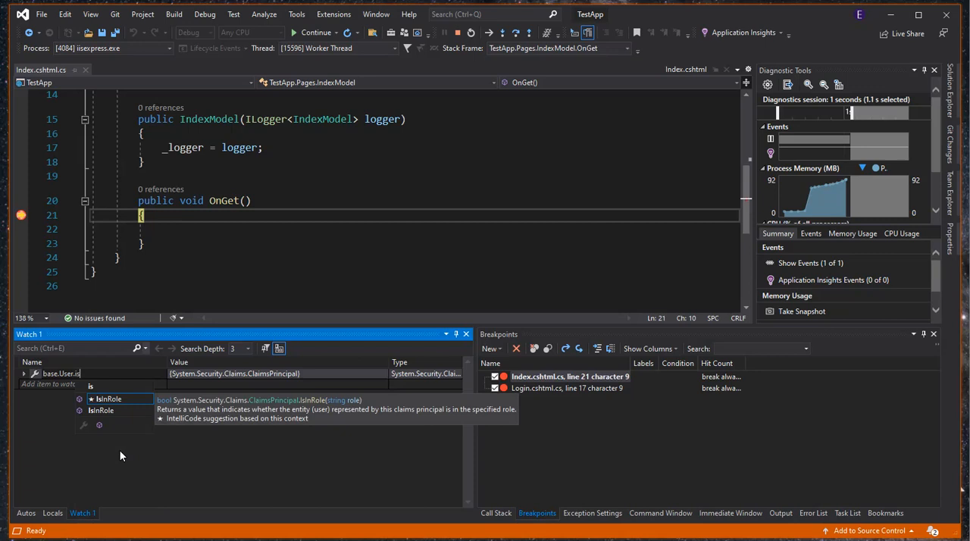